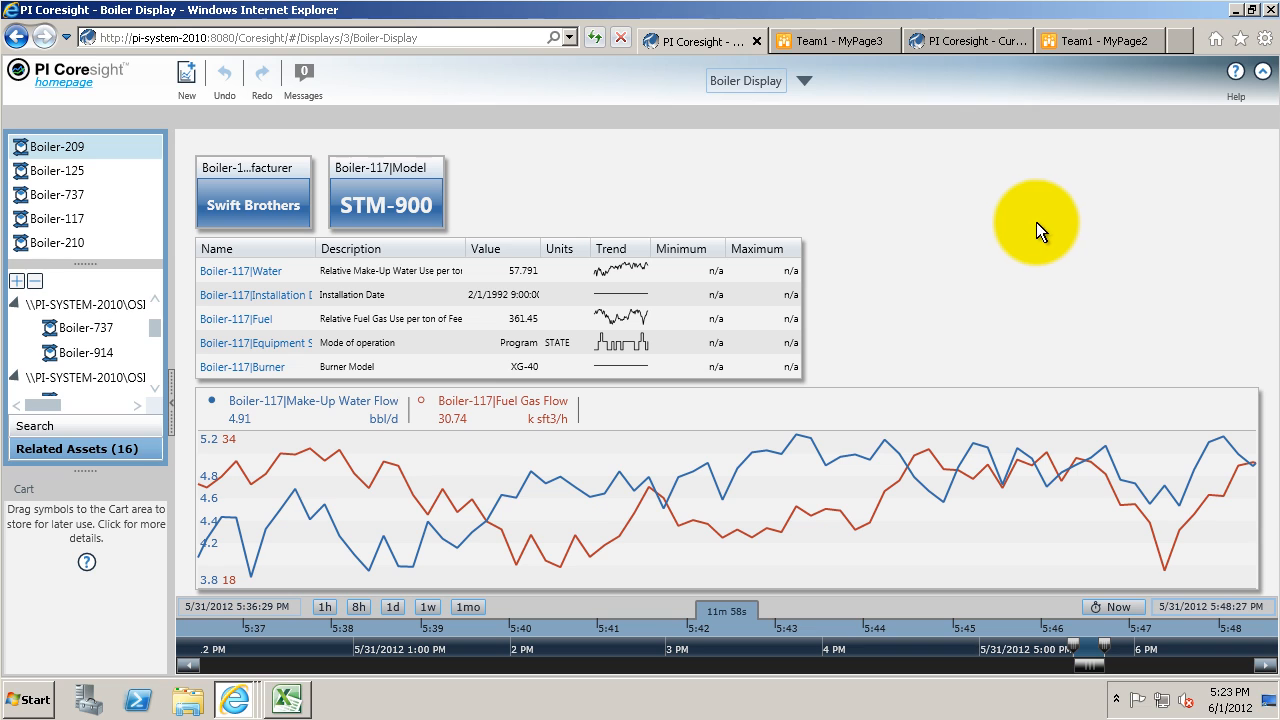
mouse_move(430, 470)
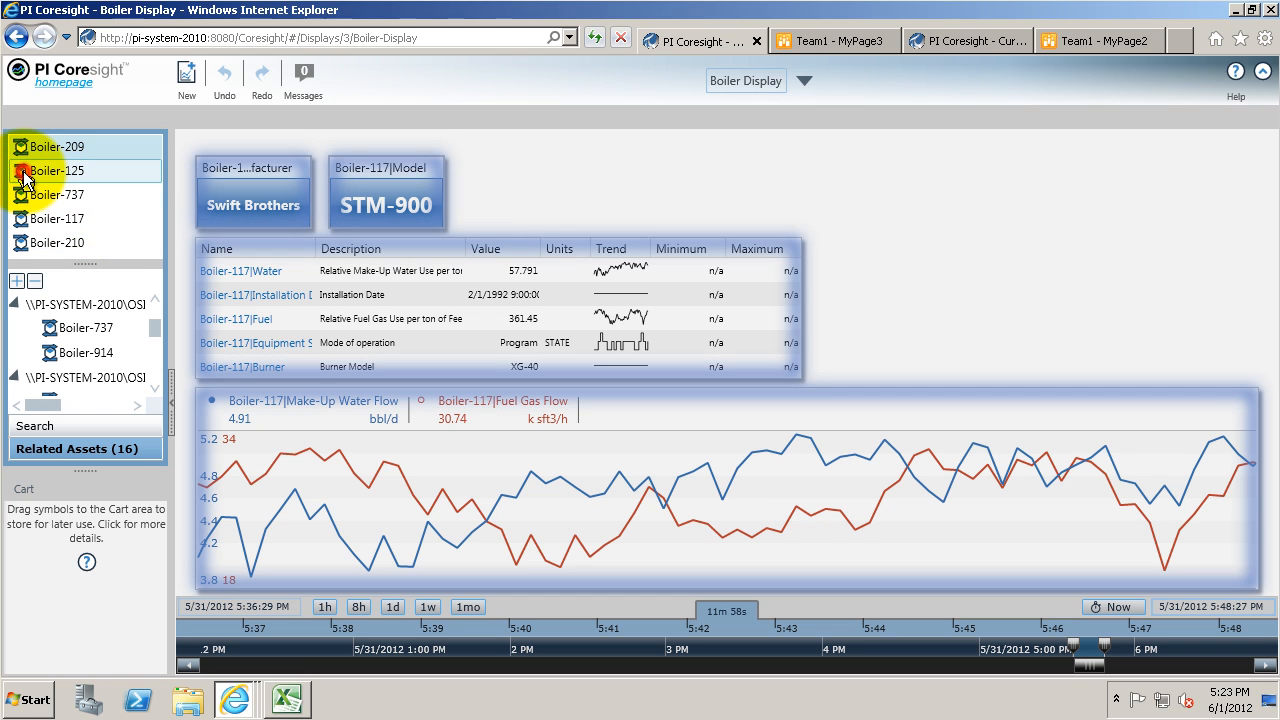
Step: Swap the Boiler Display from Boiler-117 to Boiler-210 (Borne Engineering, BX-414)
left_click(56, 170)
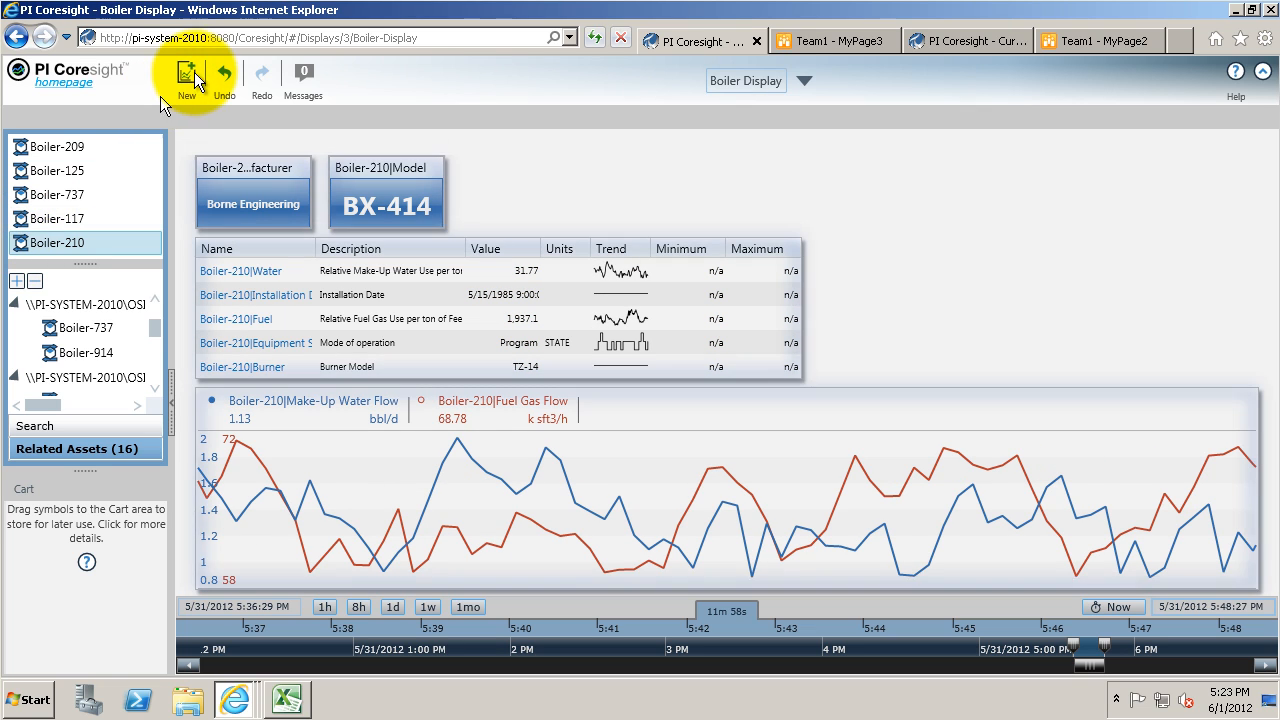
Step: Start NewDisplay2 and place Boiler-210 on the canvas as an attribute table
left_click(188, 72)
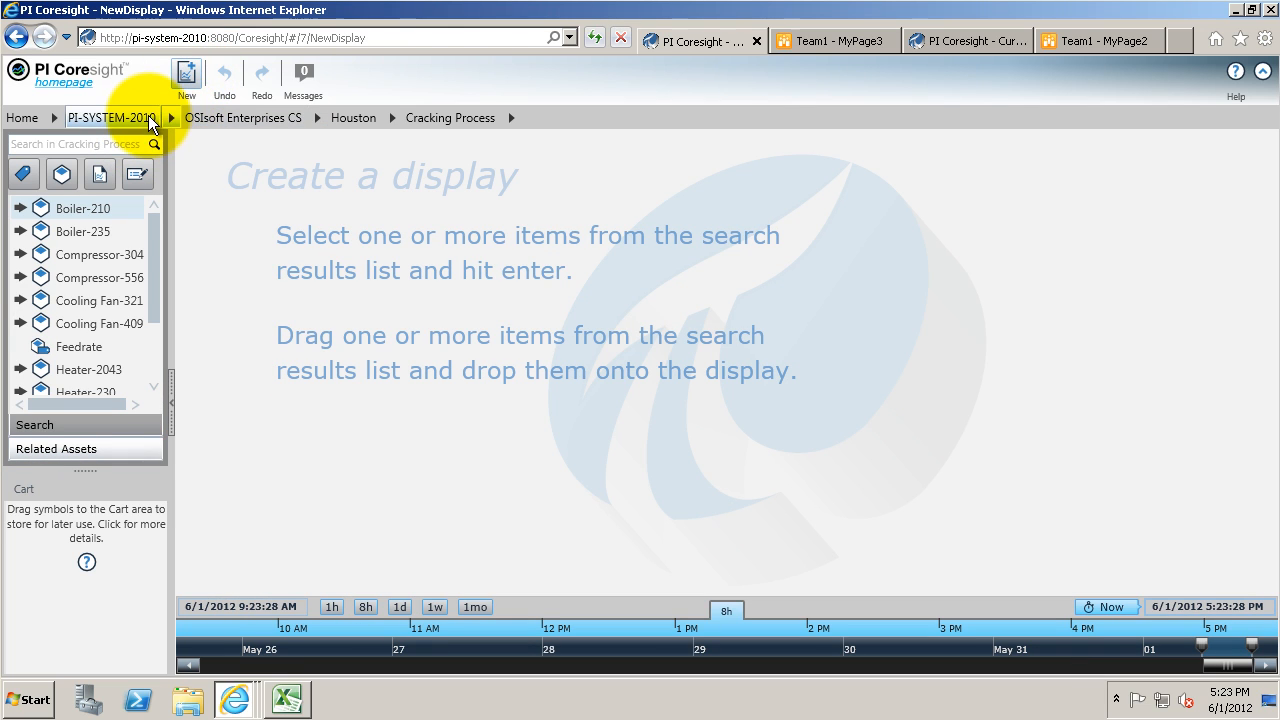
left_click(244, 118)
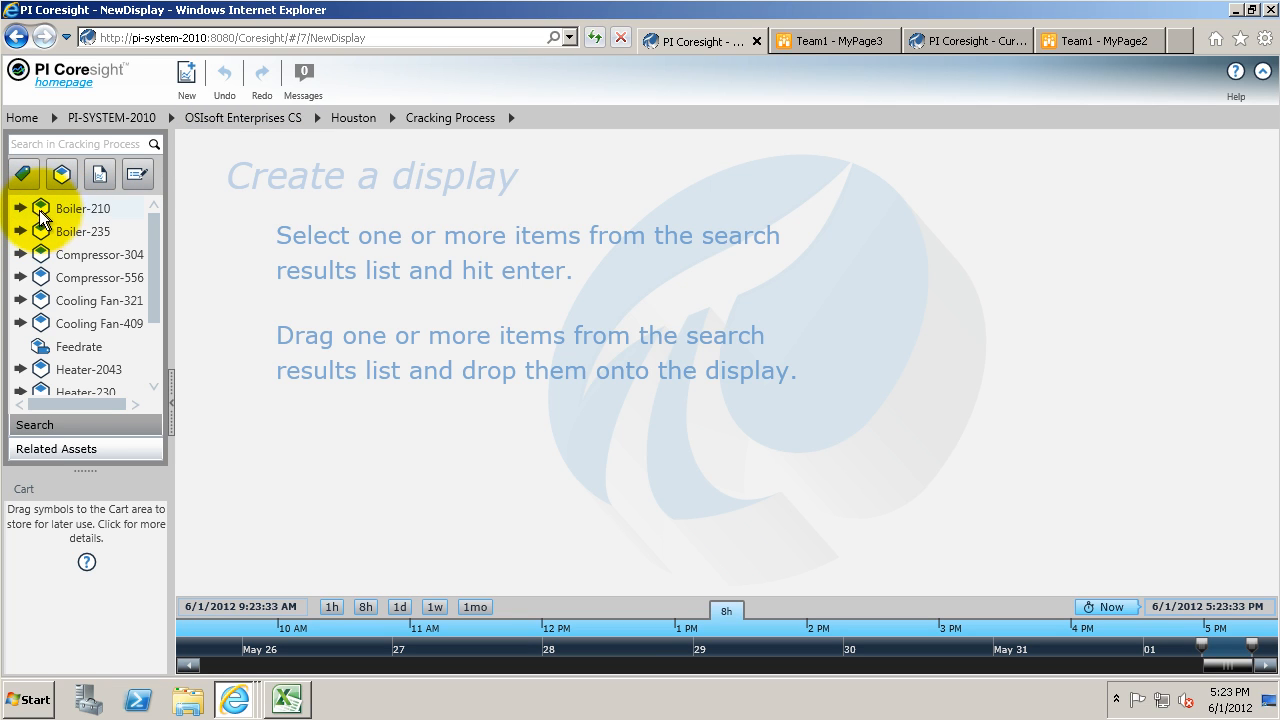
left_click_drag(84, 208, 256, 212)
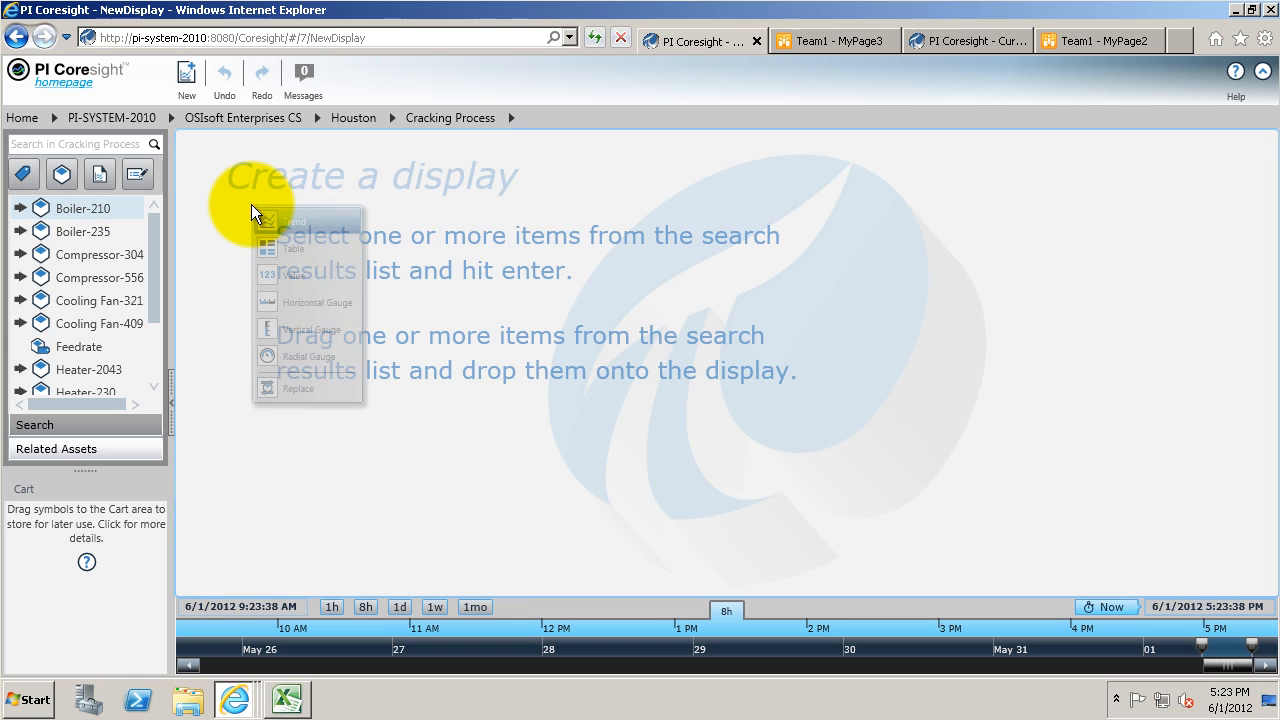
left_click(294, 248)
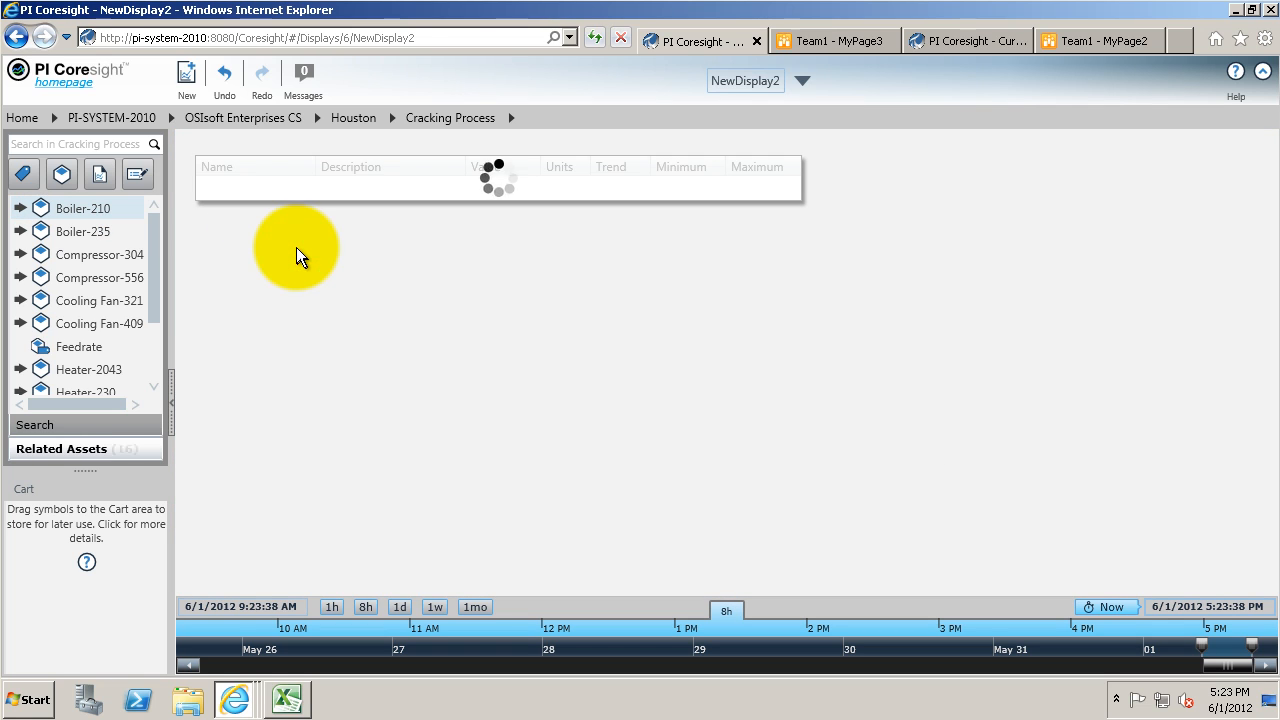
mouse_move(388, 250)
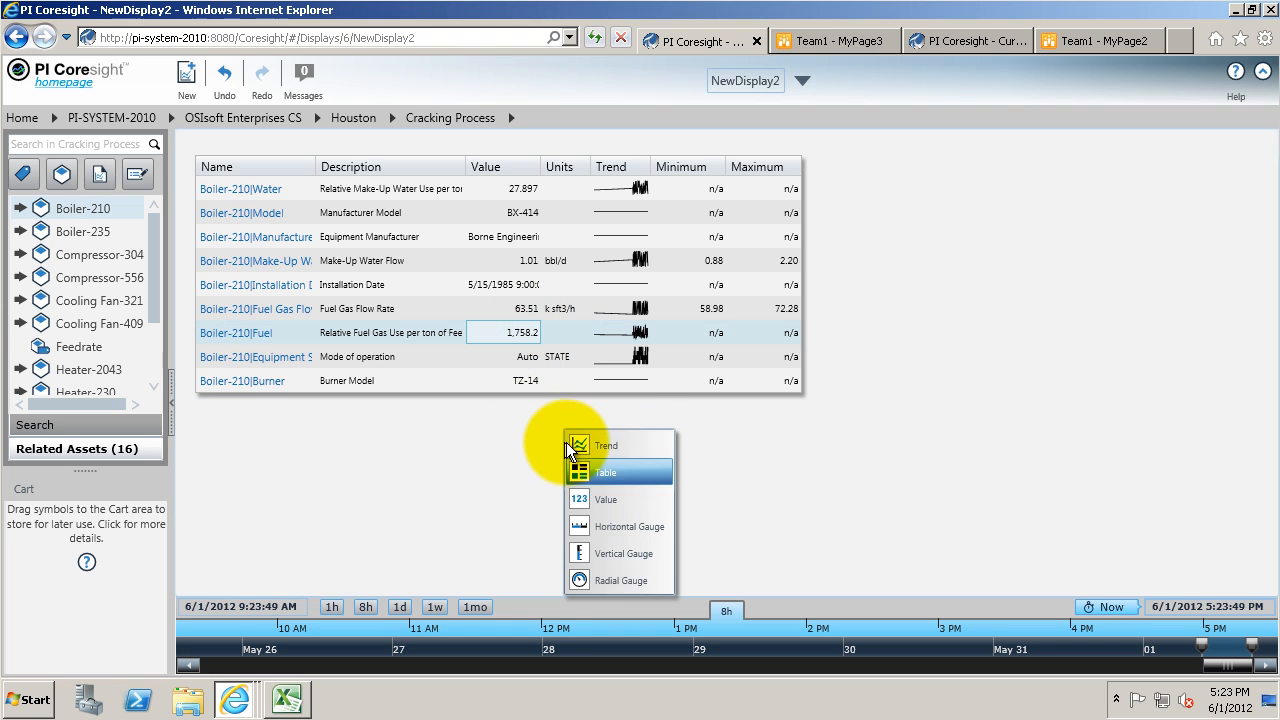
Step: Add a trend of Boiler-210's fuel and make-up water values and adjust its time range
left_click(604, 472)
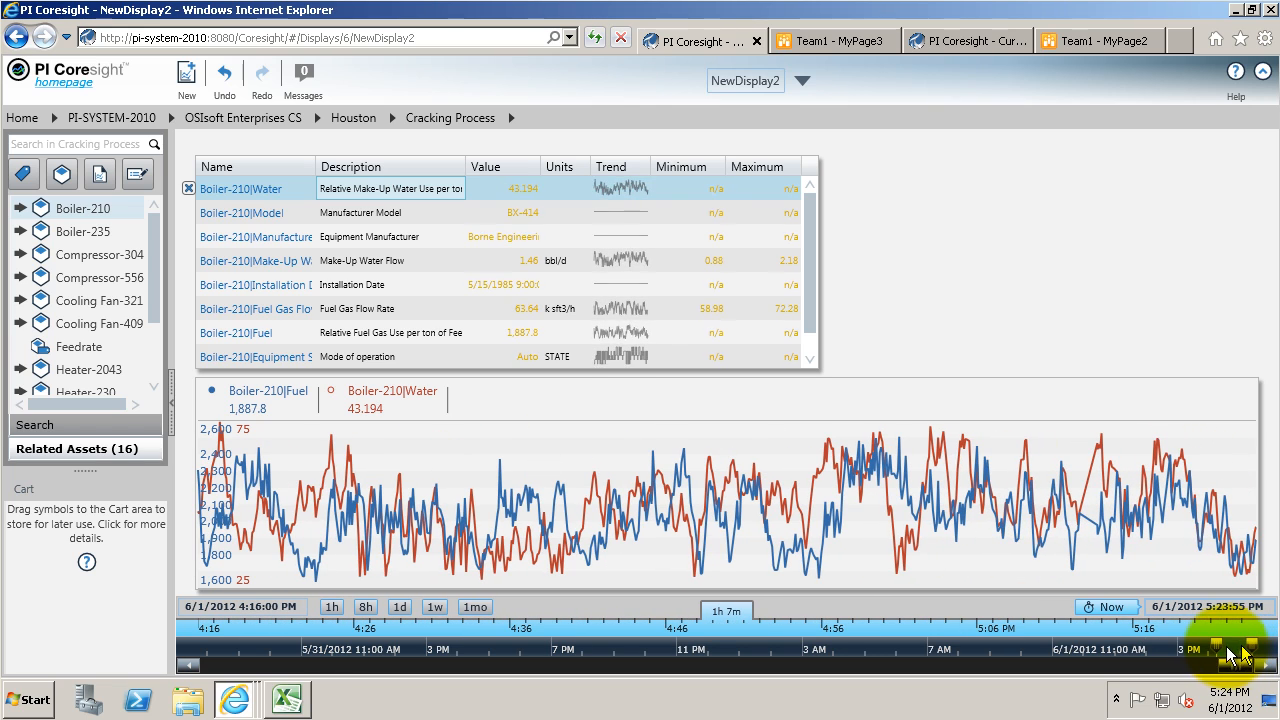
left_click(1230, 650)
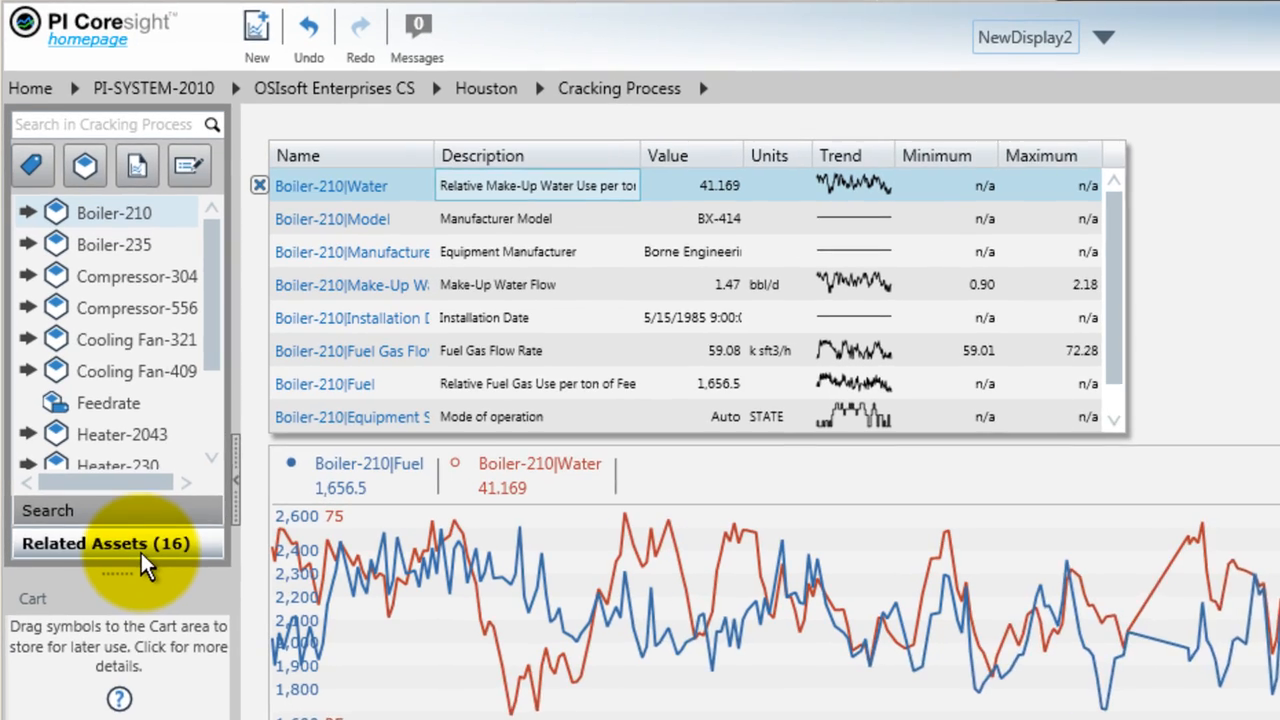
Step: From Related Assets, swap the table and trend to Boiler-499, then Boiler-125 (KPC-X87, KPC, Limited)
left_click(110, 544)
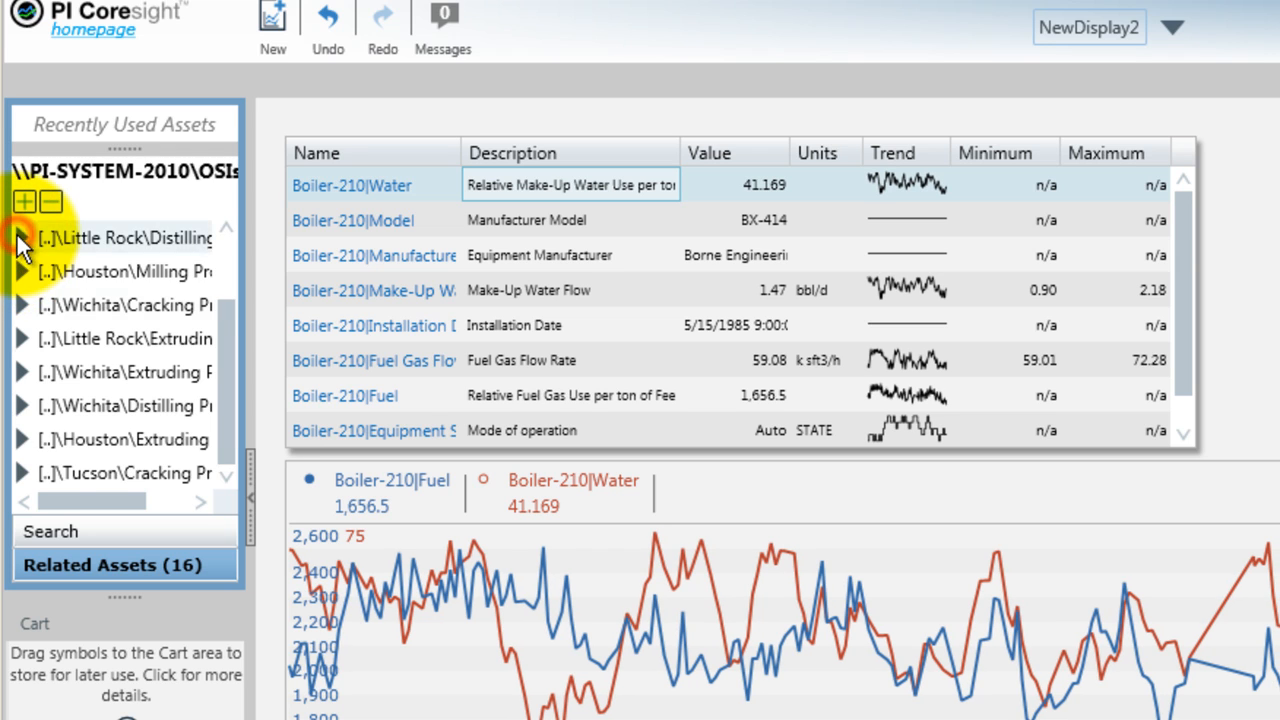
left_click(22, 238)
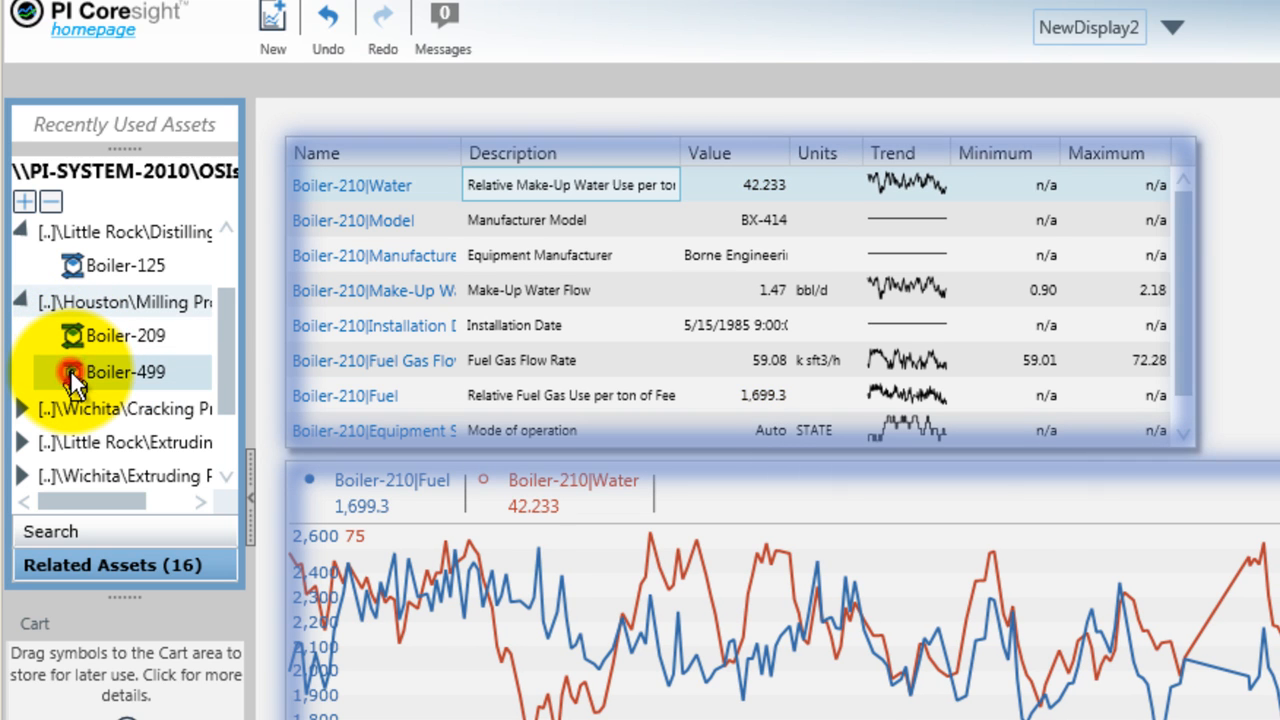
left_click(124, 370)
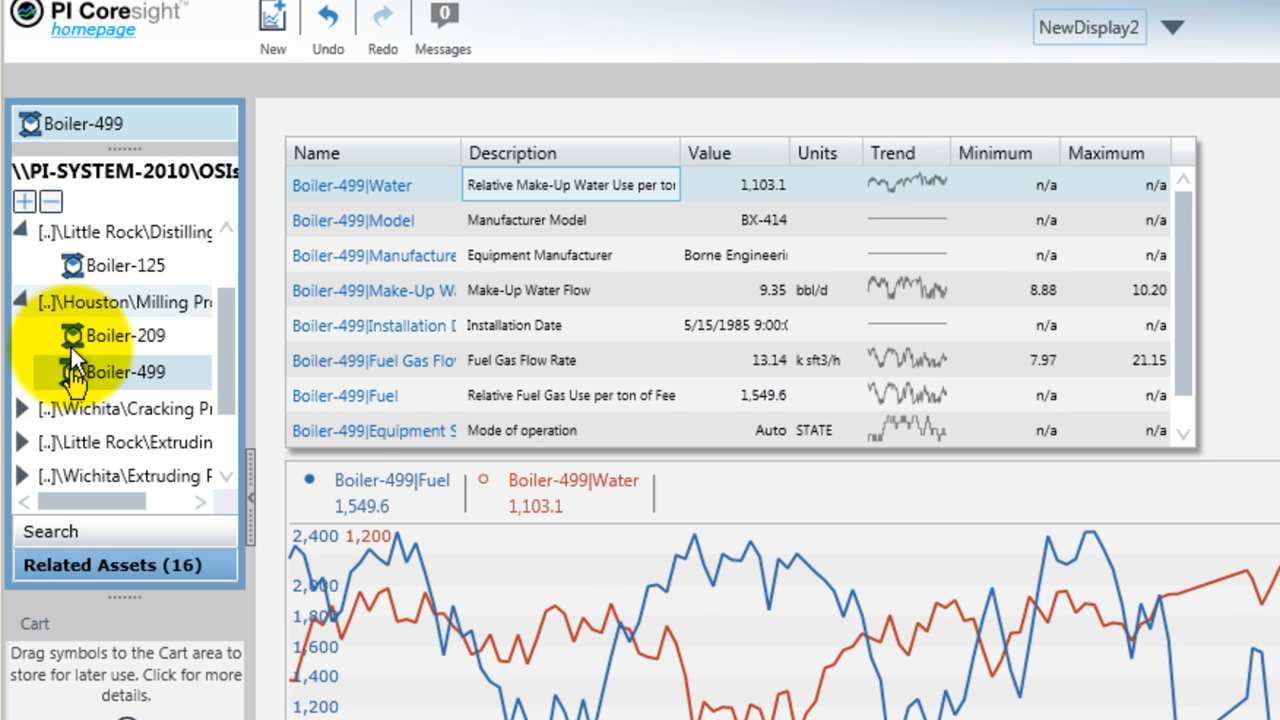
left_click(124, 336)
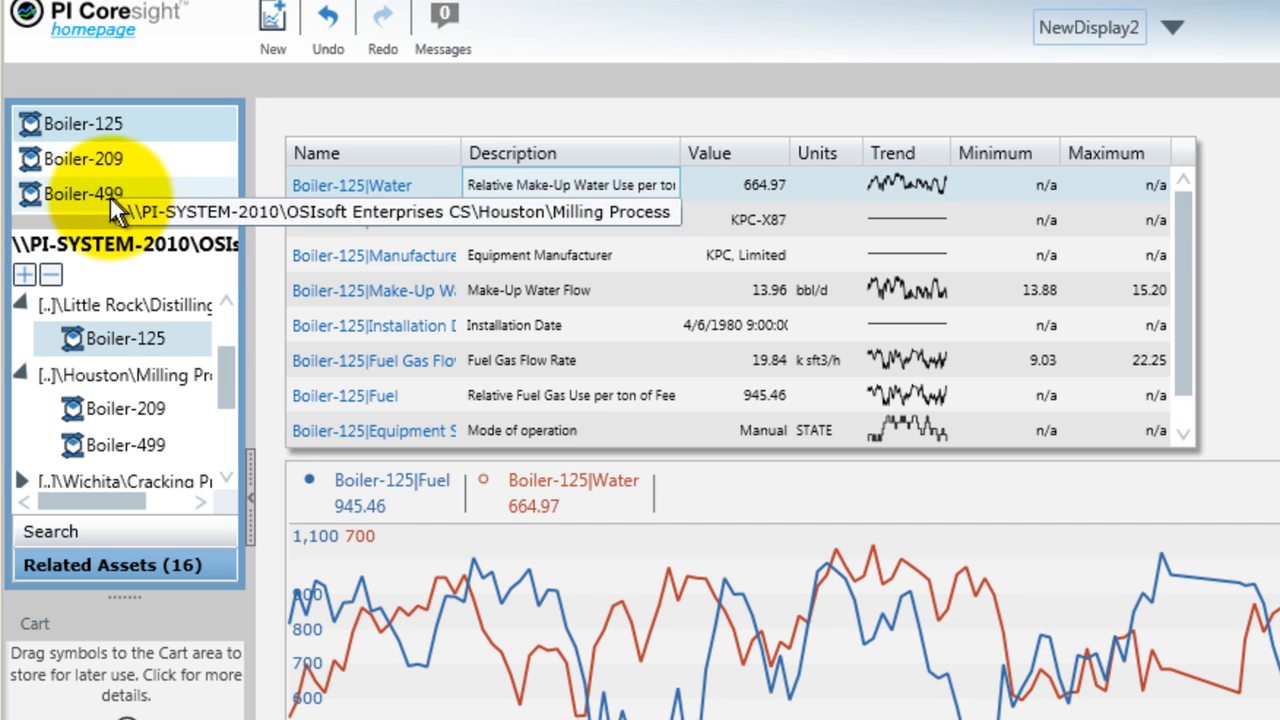
mouse_move(108, 260)
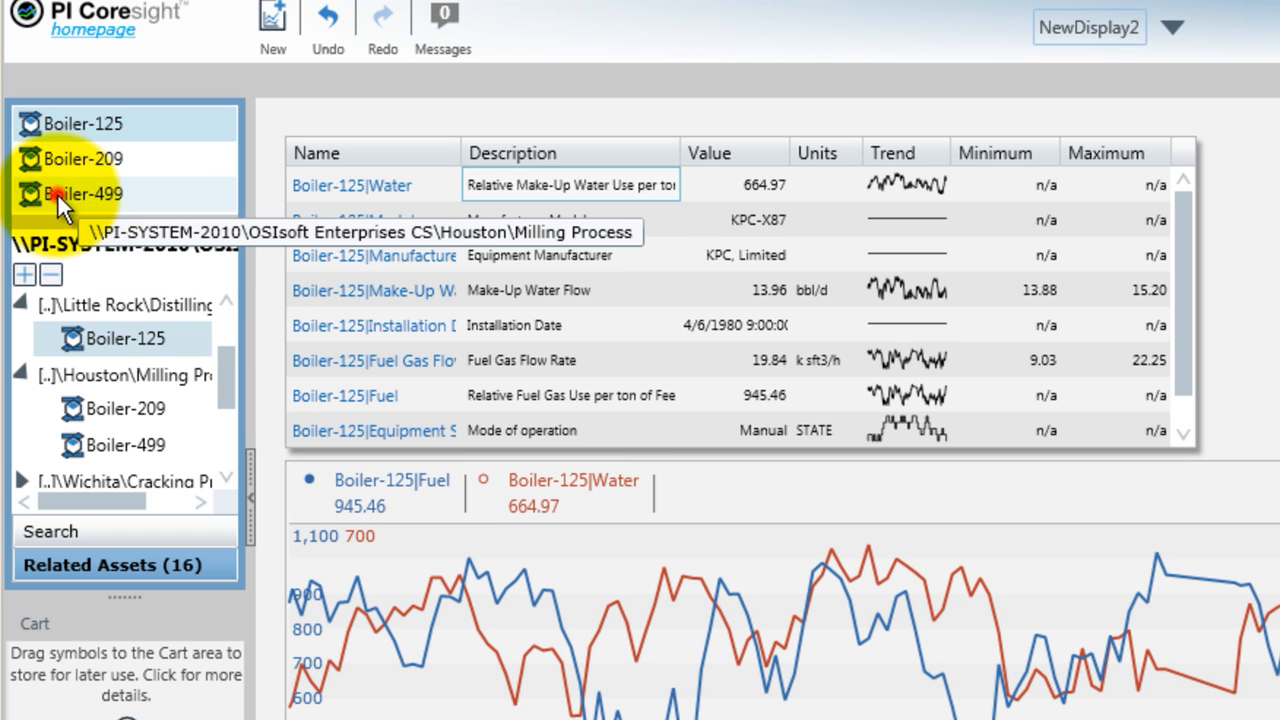
Step: Replace the trend's boiler with Boiler-499, then return to the homepage of saved displays
left_click_drag(84, 194, 810, 558)
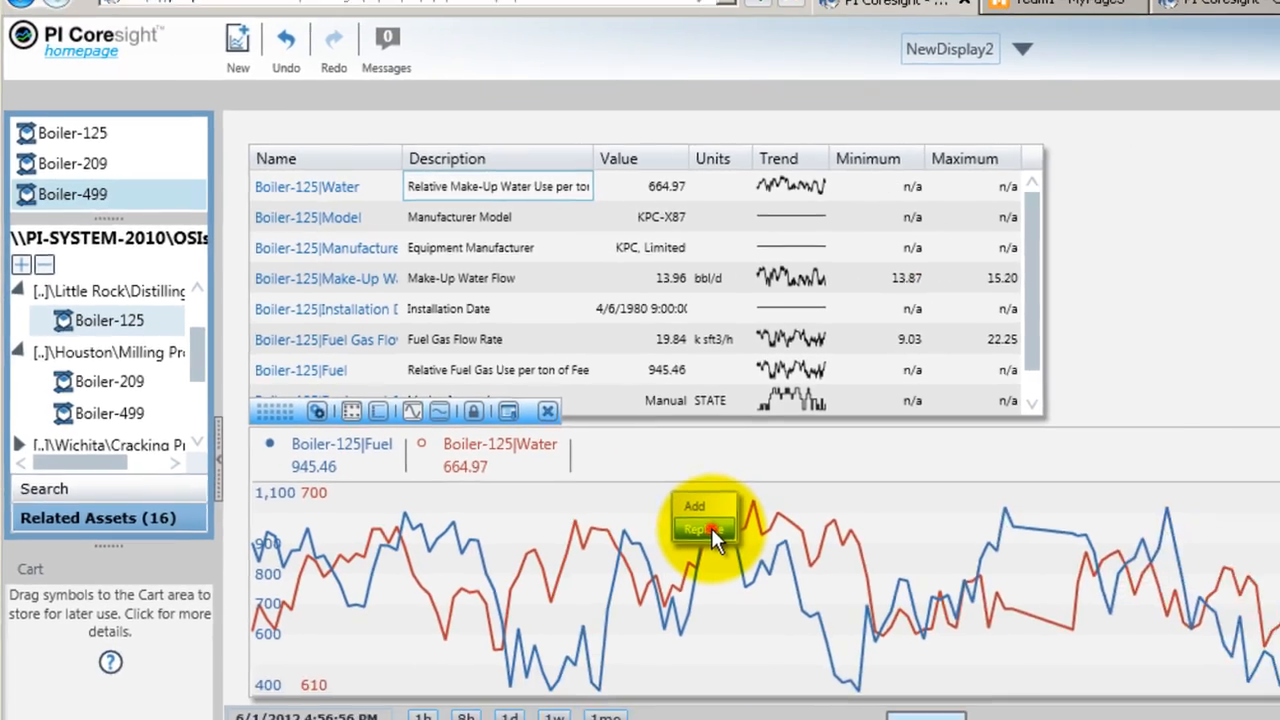
left_click(704, 528)
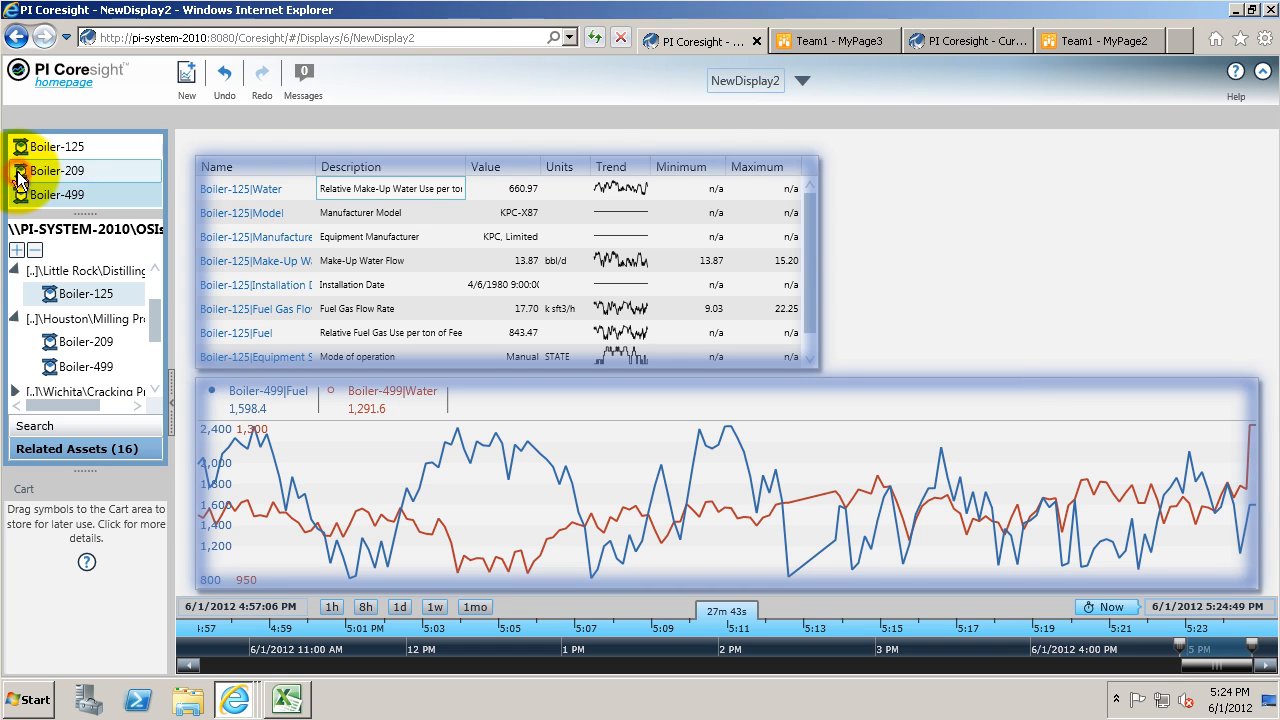
left_click(56, 170)
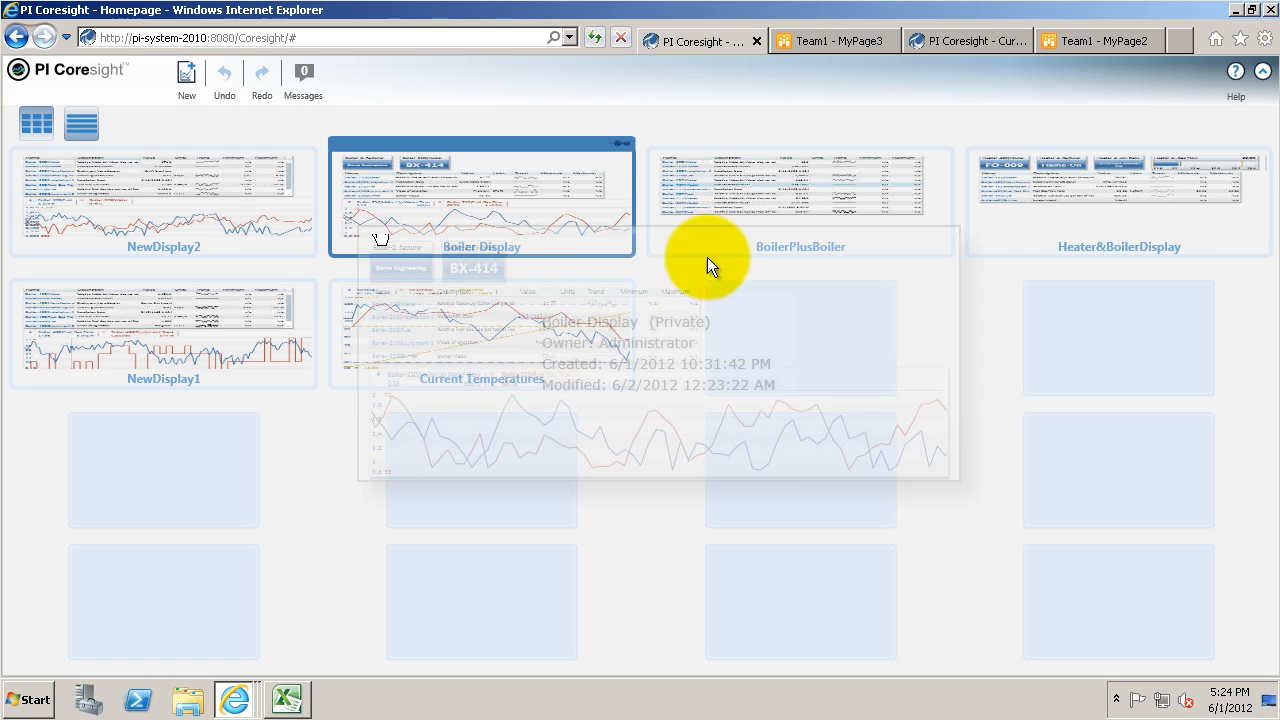
Step: In Heater&BoilerDisplay, swap the heater symbols from Heater-490 to Heater-436 (Hot Spot, HS-345)
left_click(1118, 200)
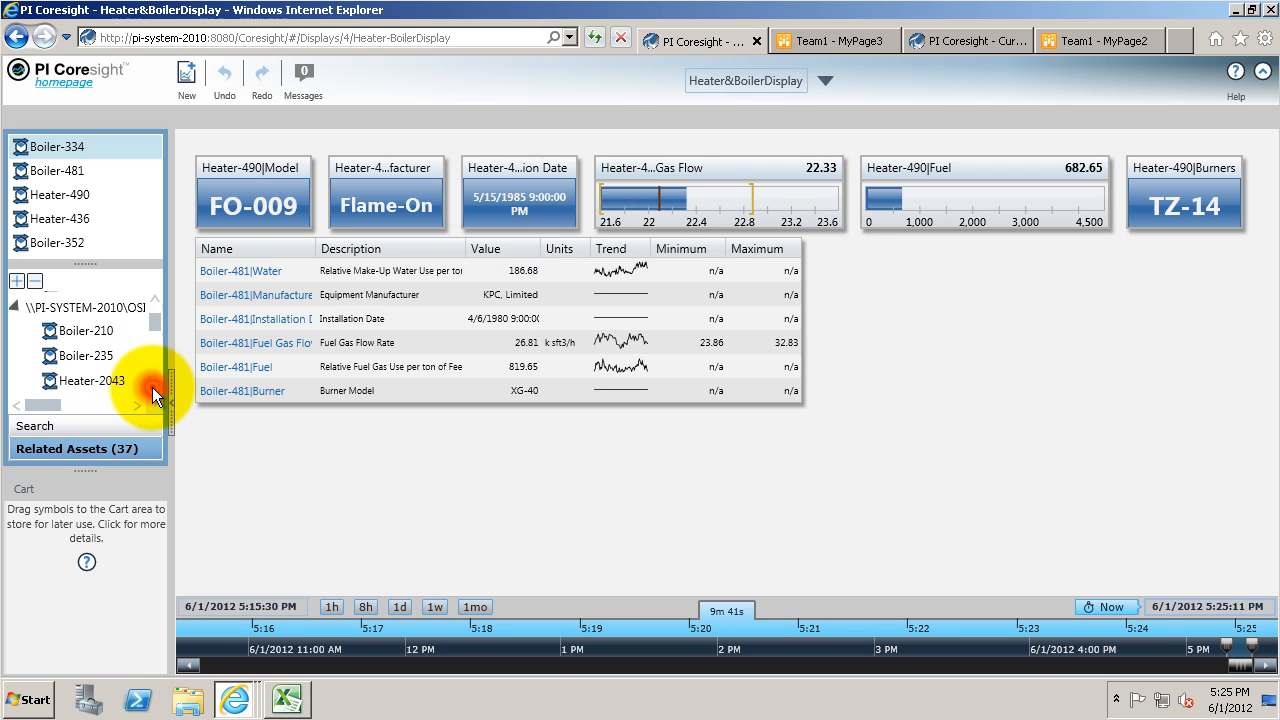
scroll("down", 3)
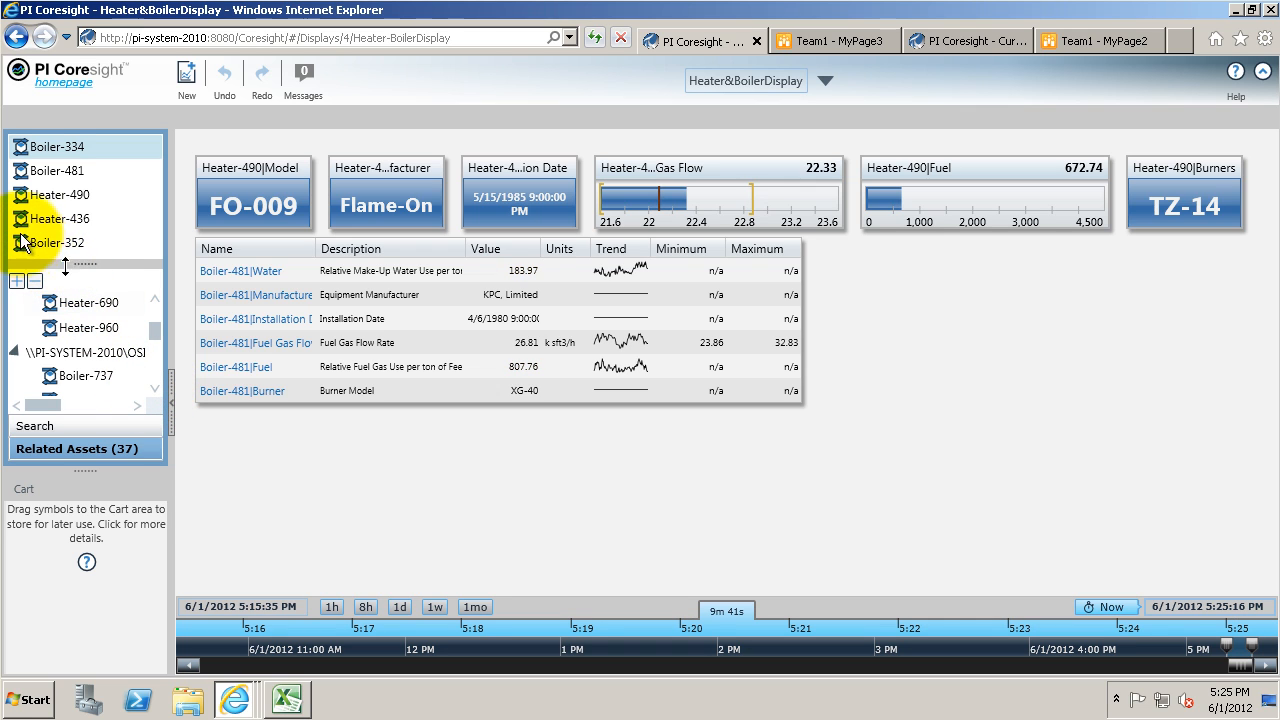
mouse_move(20, 224)
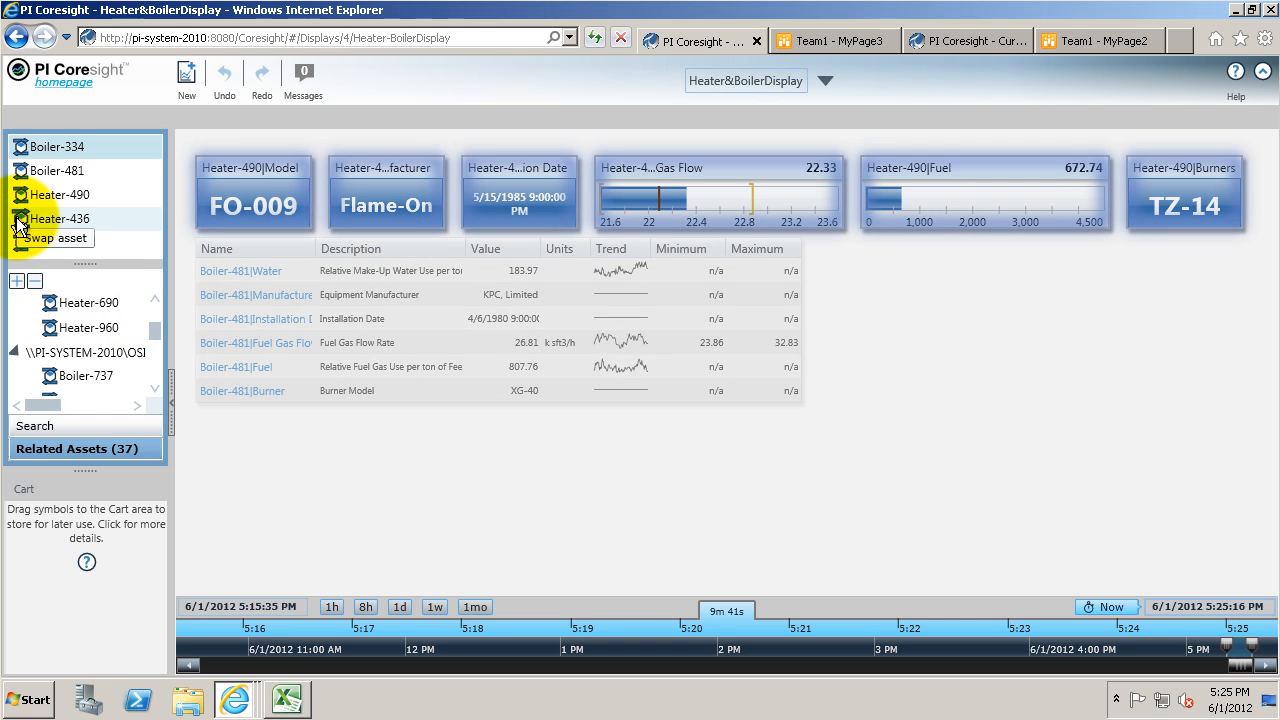
left_click(58, 218)
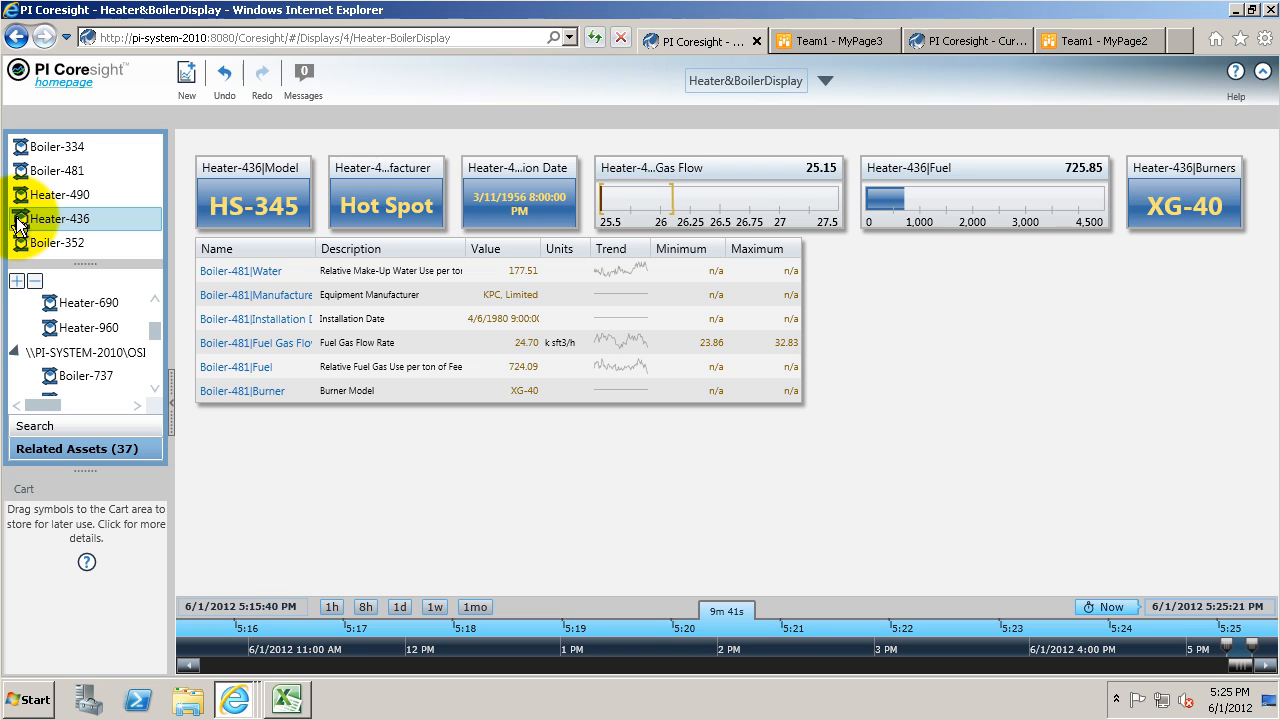
mouse_move(56, 242)
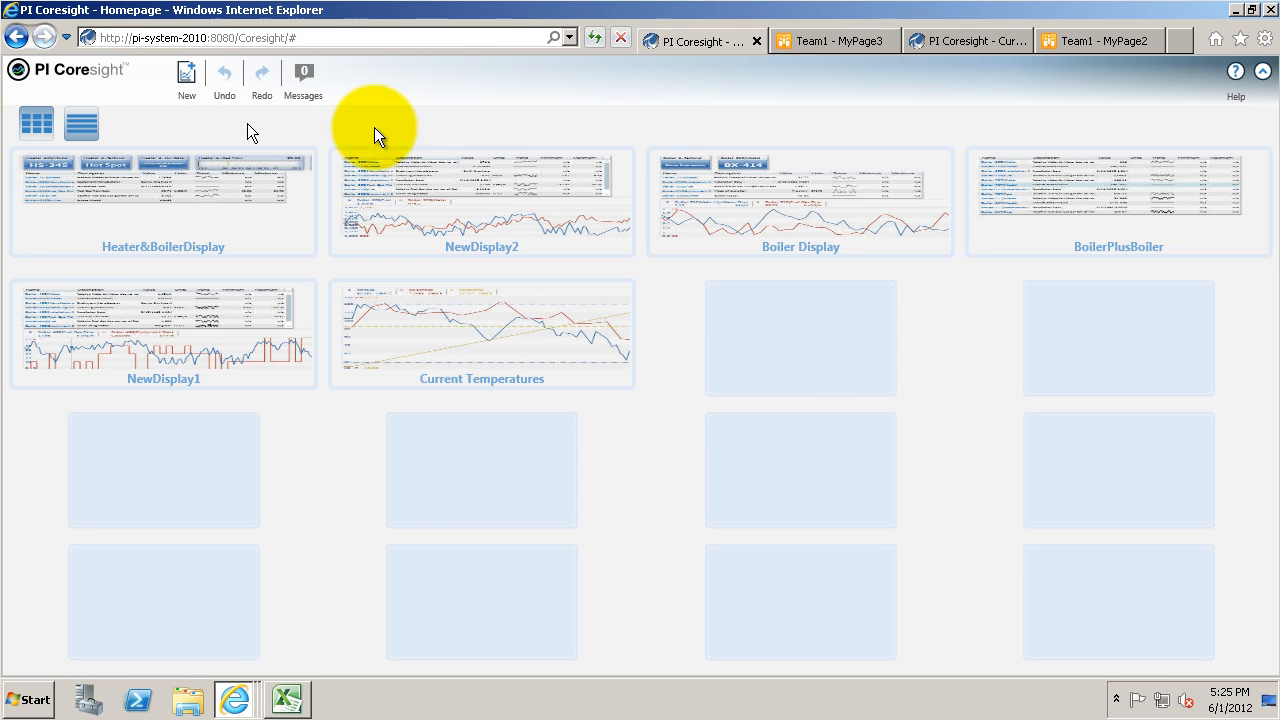
Step: Show the BoilerPlusBoiler table of Boiler-309, Boiler-737 and Boiler-117 attributes
left_click(1118, 200)
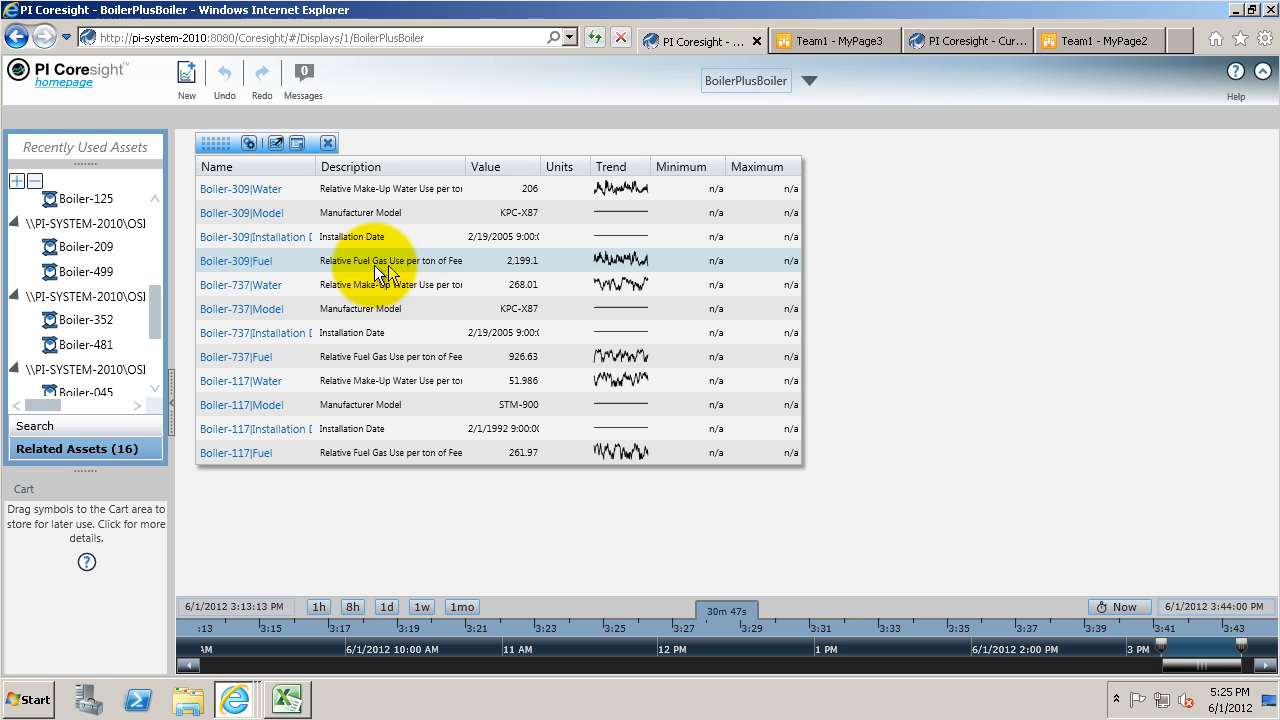
mouse_move(368, 288)
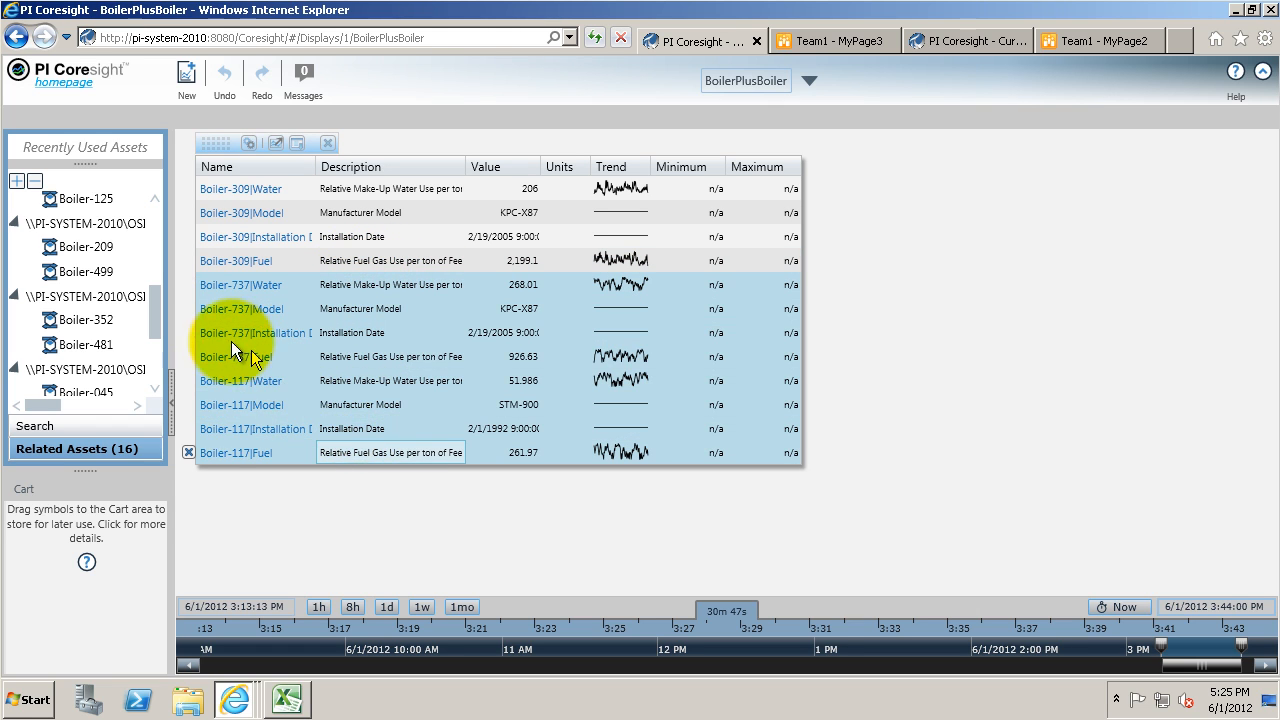
mouse_move(220, 414)
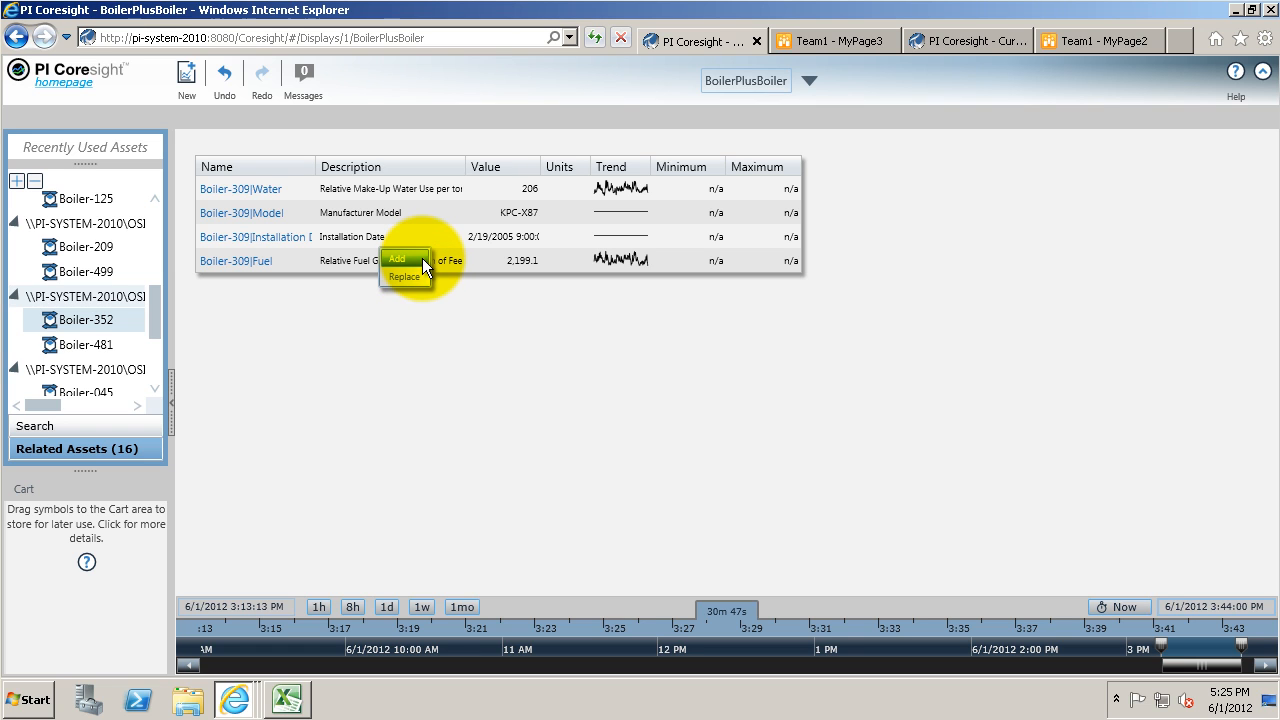
Step: Add Boiler-352's attributes to the BoilerPlusBoiler table beneath Boiler-309's rows
left_click(400, 260)
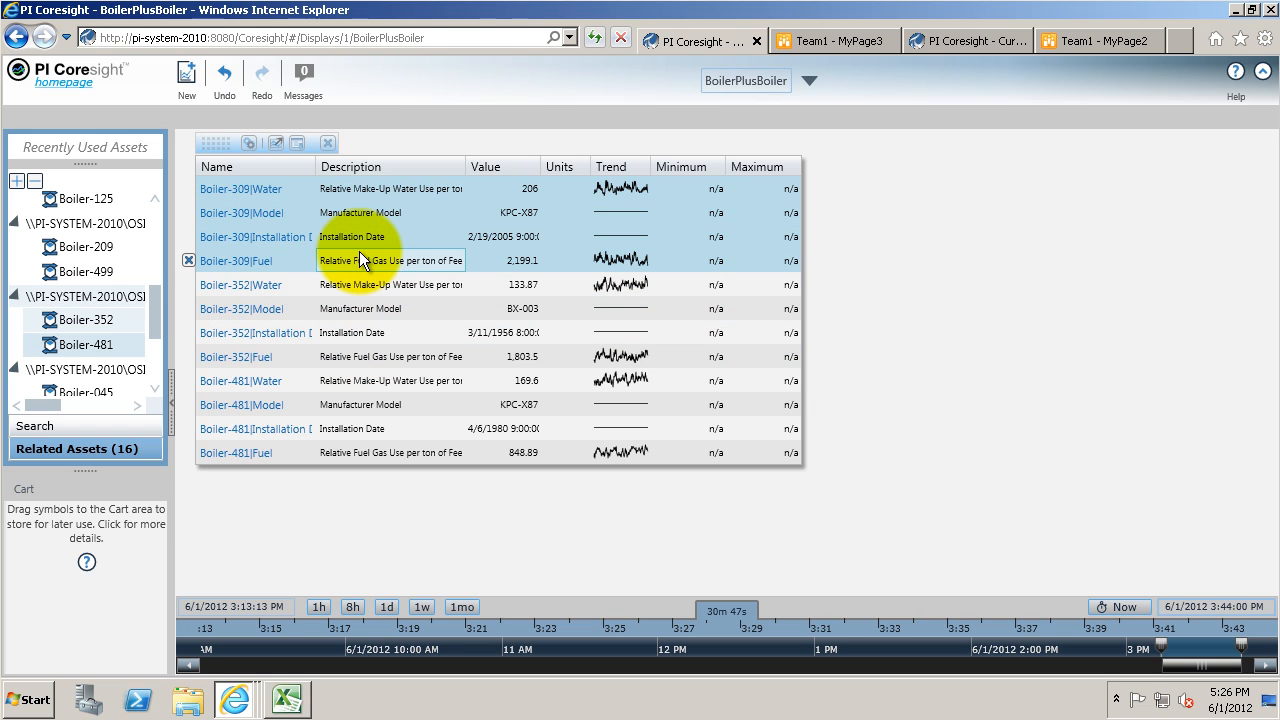
mouse_move(364, 250)
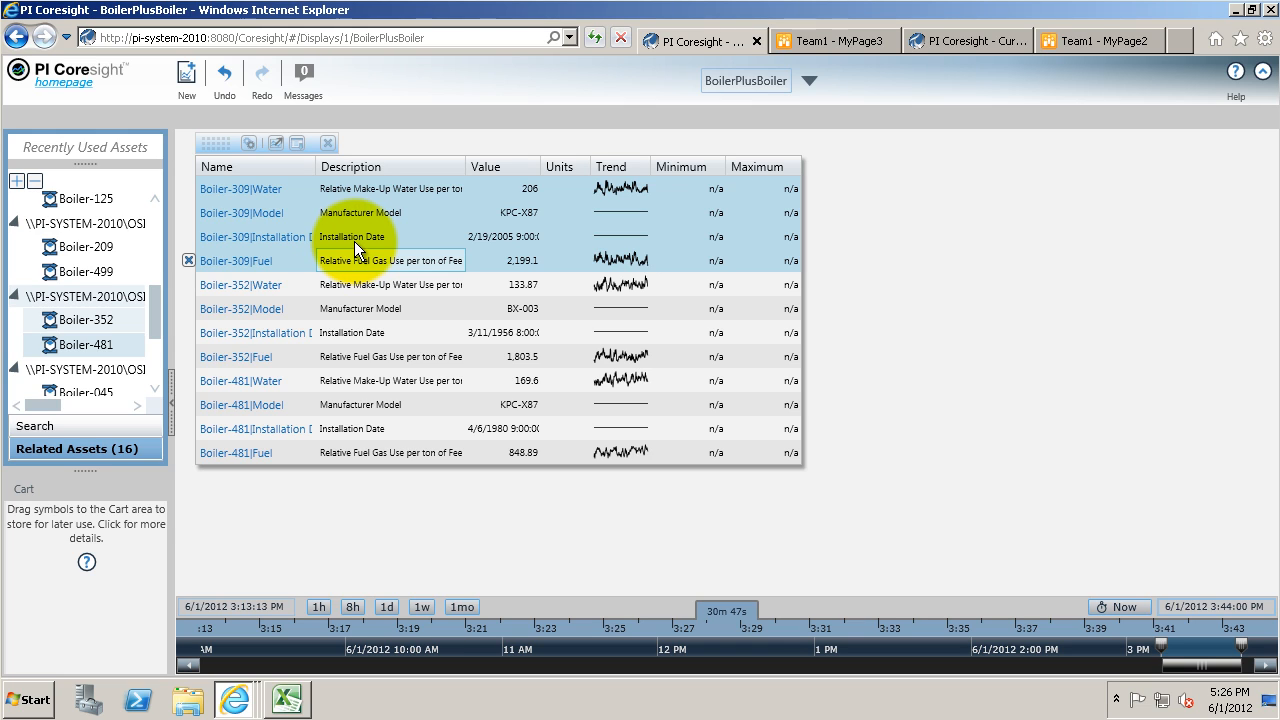
mouse_move(356, 258)
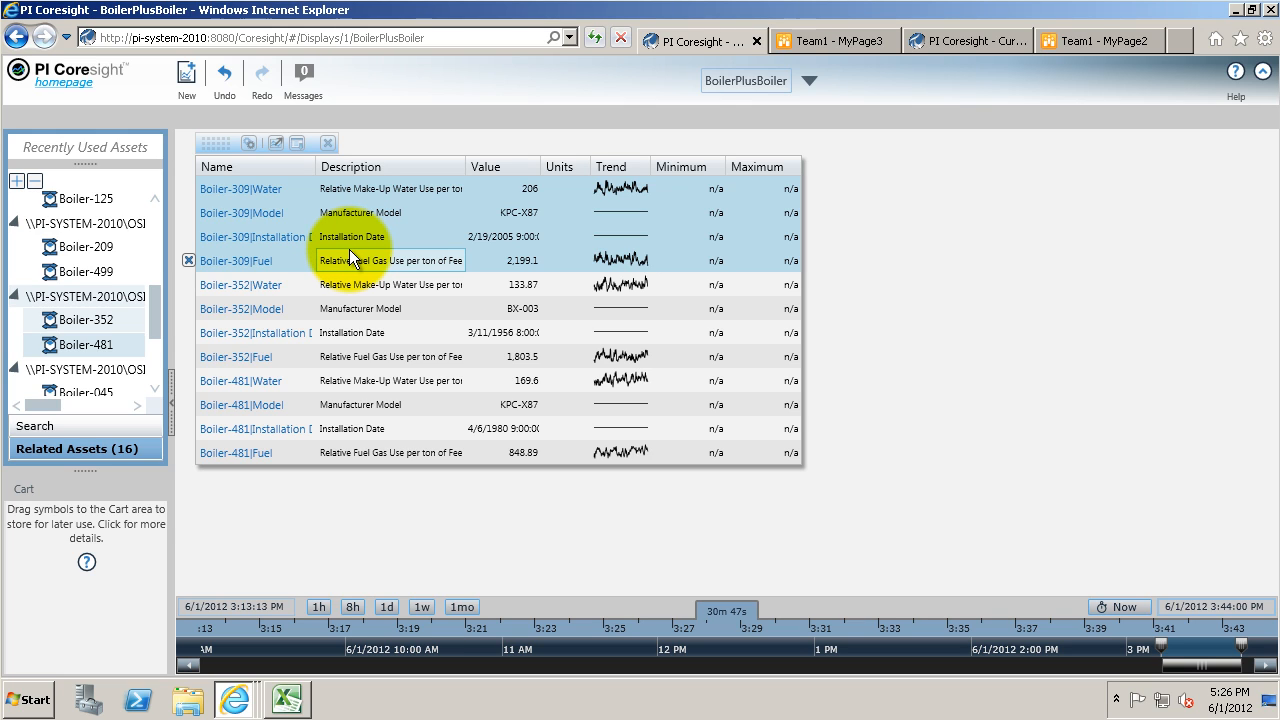